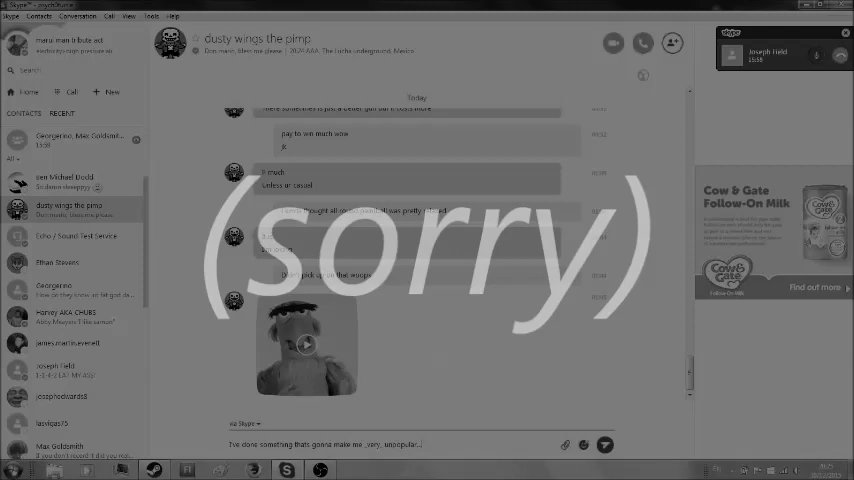
{"action": "type", "text": "hi"}
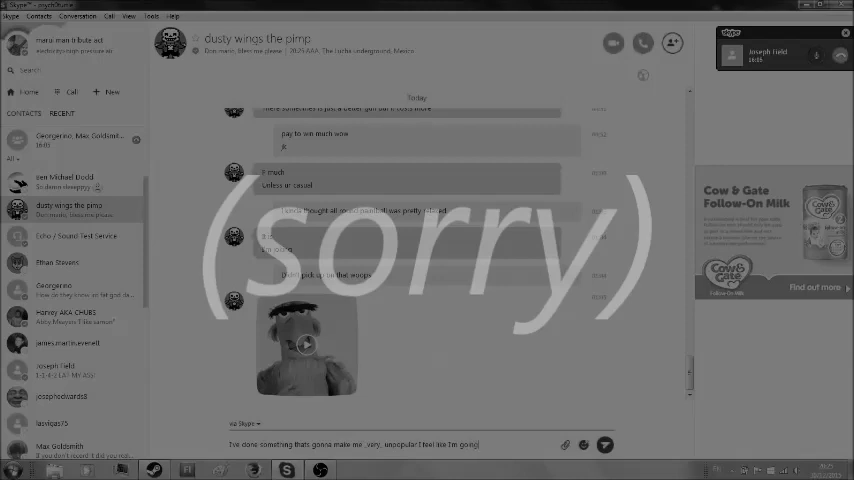
{"action": "type", "text": "directly"}
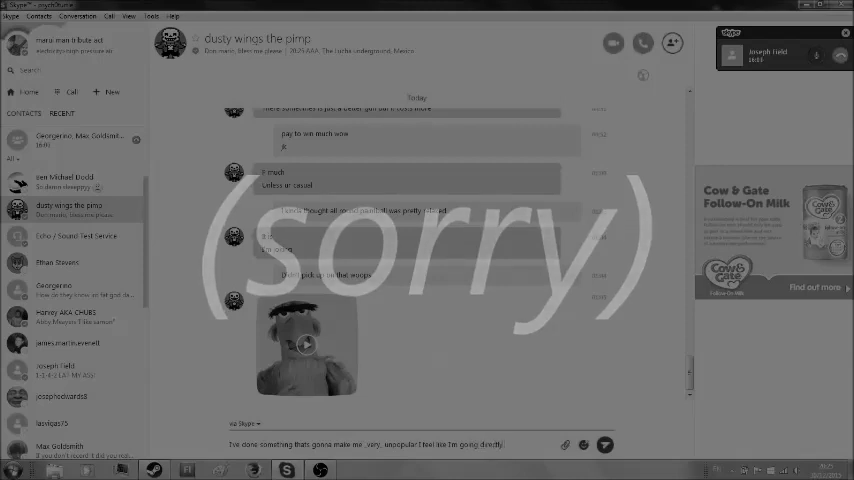